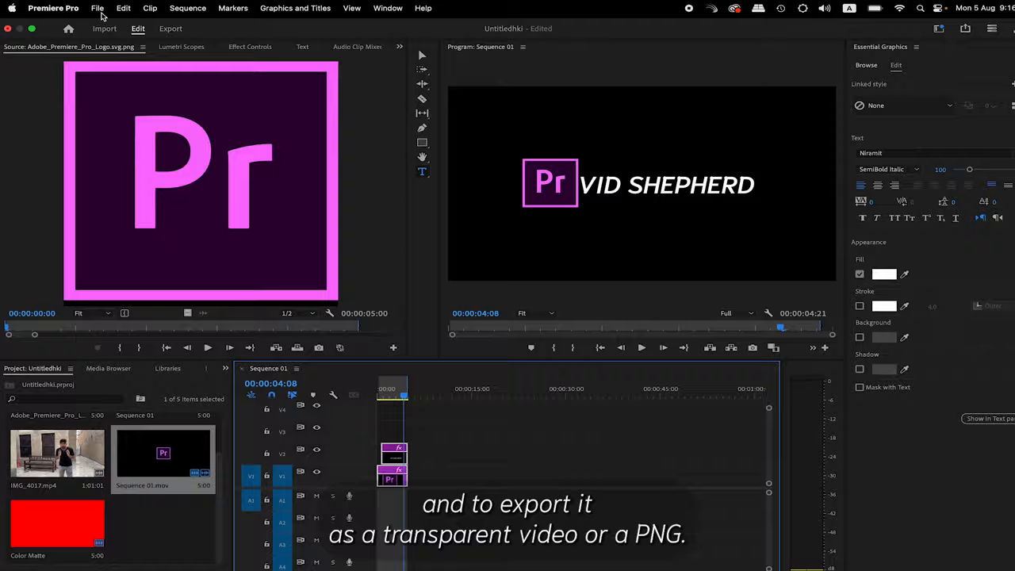
Step: Bring up File > Export > Media settings showing QuickTime with Apple ProRes 4444 XQ
click(98, 8)
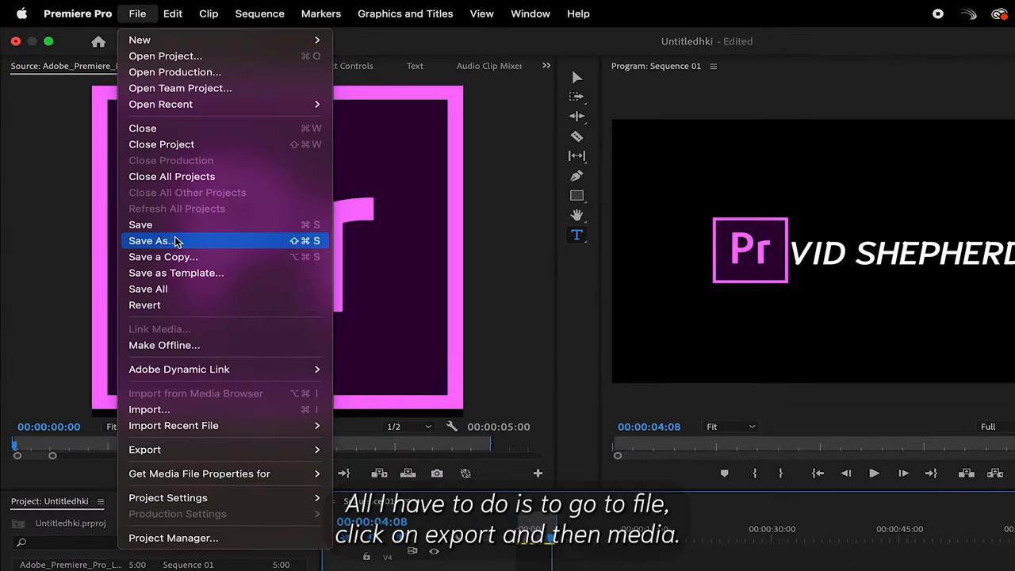
mouse_move(144, 451)
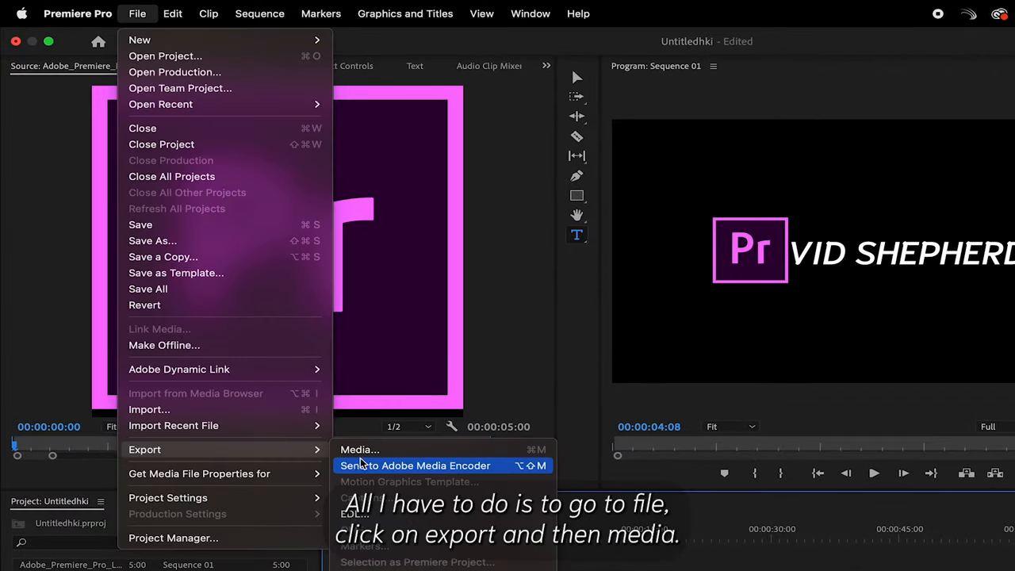
click(359, 450)
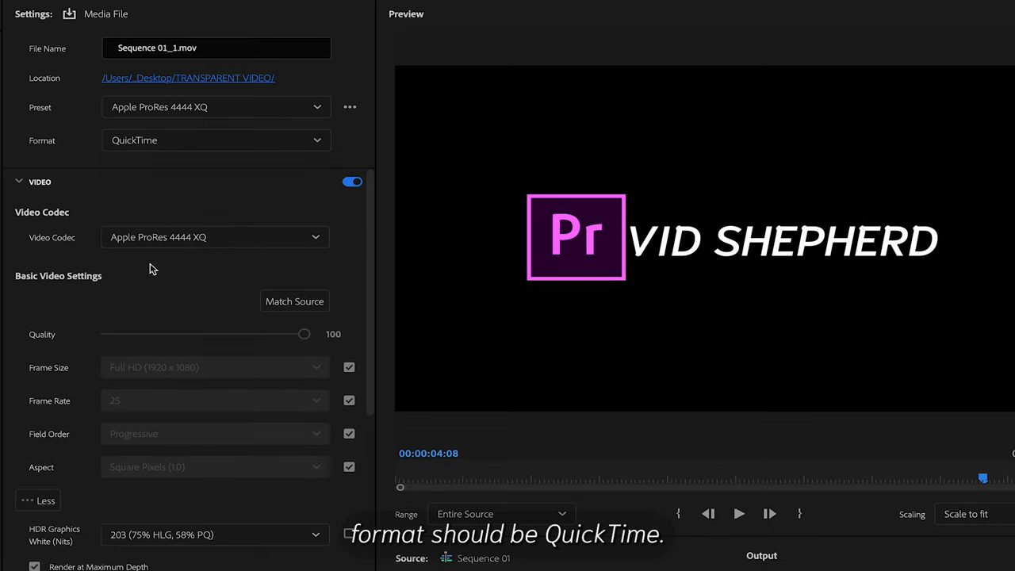
Step: Switch the QuickTime video codec to Animation, export, and bring up the import dialog for the file
click(214, 236)
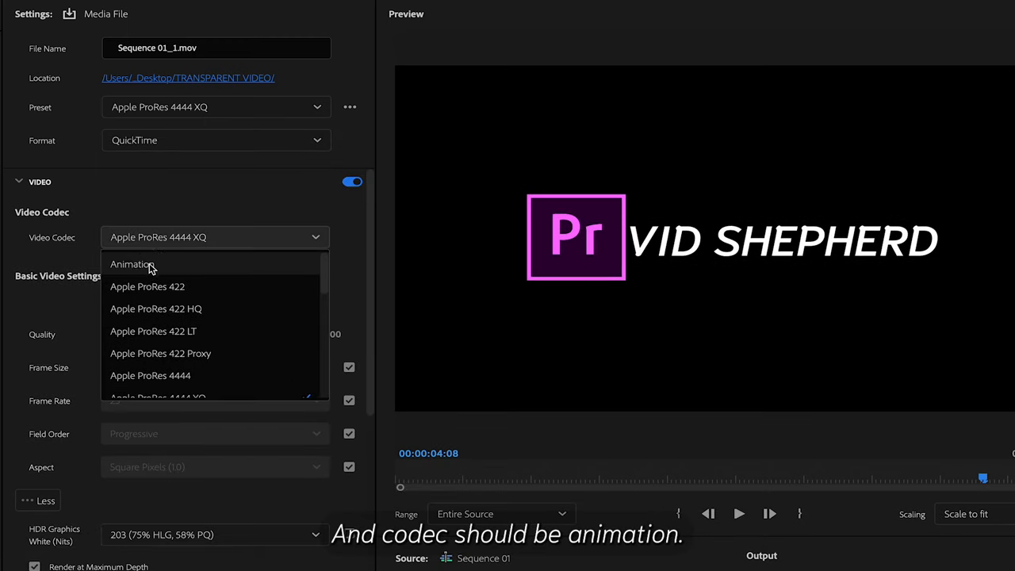
click(130, 263)
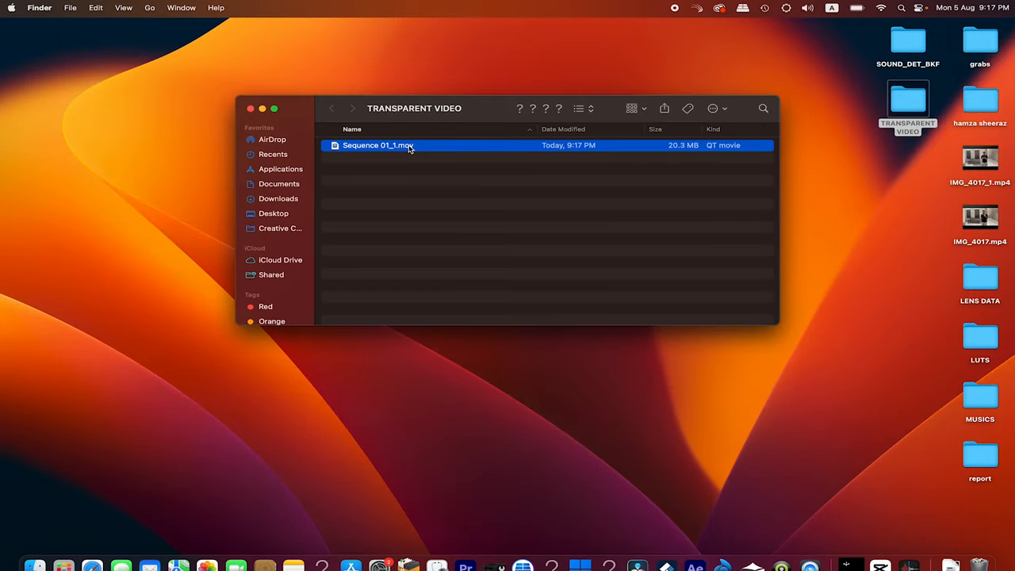
double_click(378, 146)
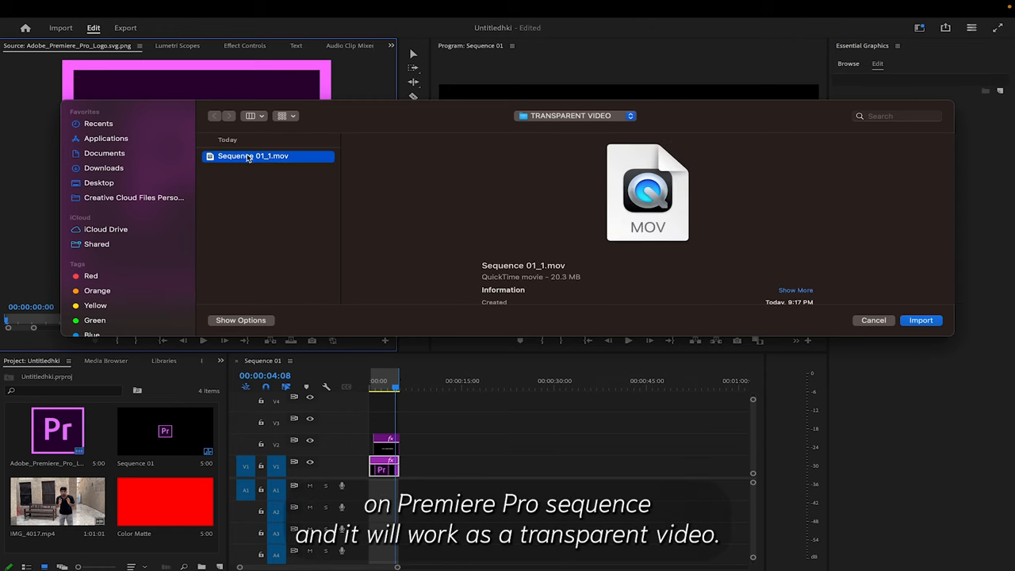
Step: Import the transparent movie, preview it layered above the red Color Matte in the timeline
click(920, 321)
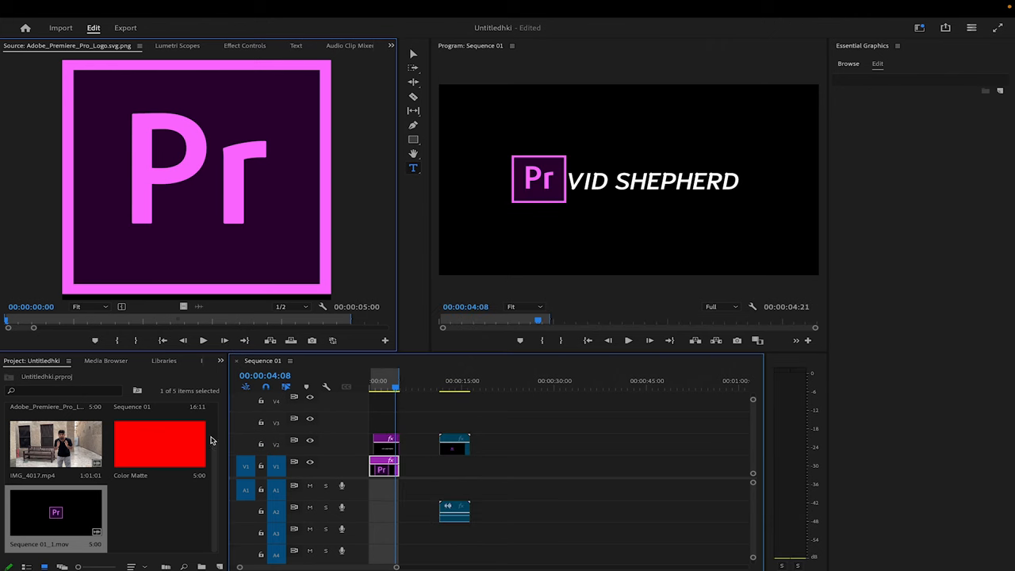
click(444, 380)
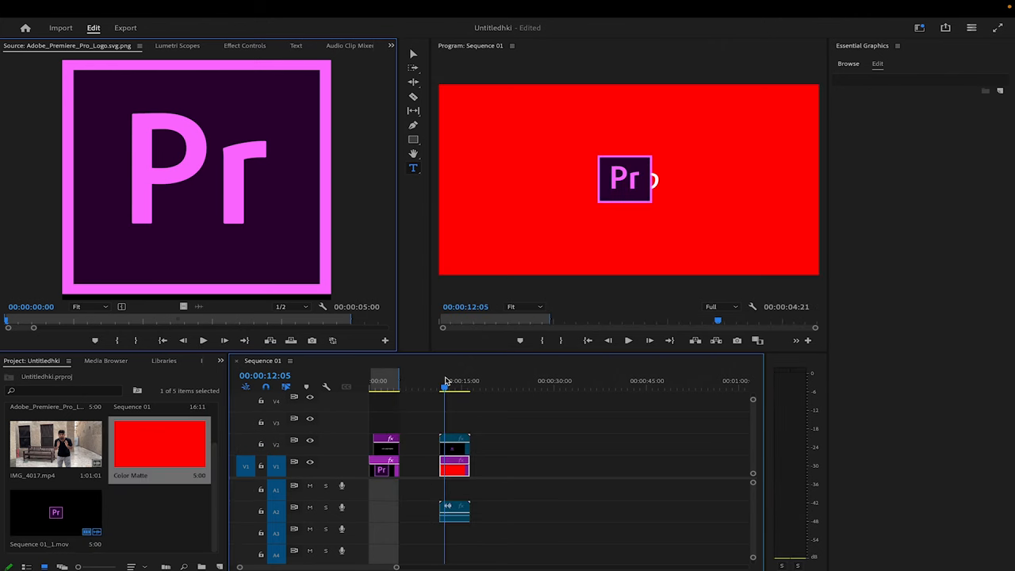
click(126, 28)
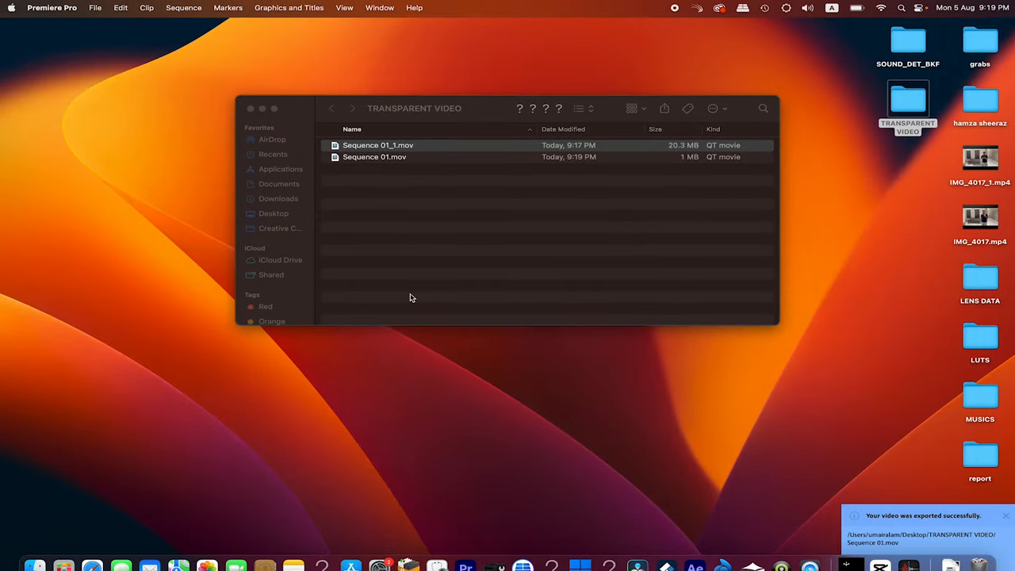
Step: Play Sequence 01.mov in QuickTime Player, then import it into the Premiere project
double_click(375, 157)
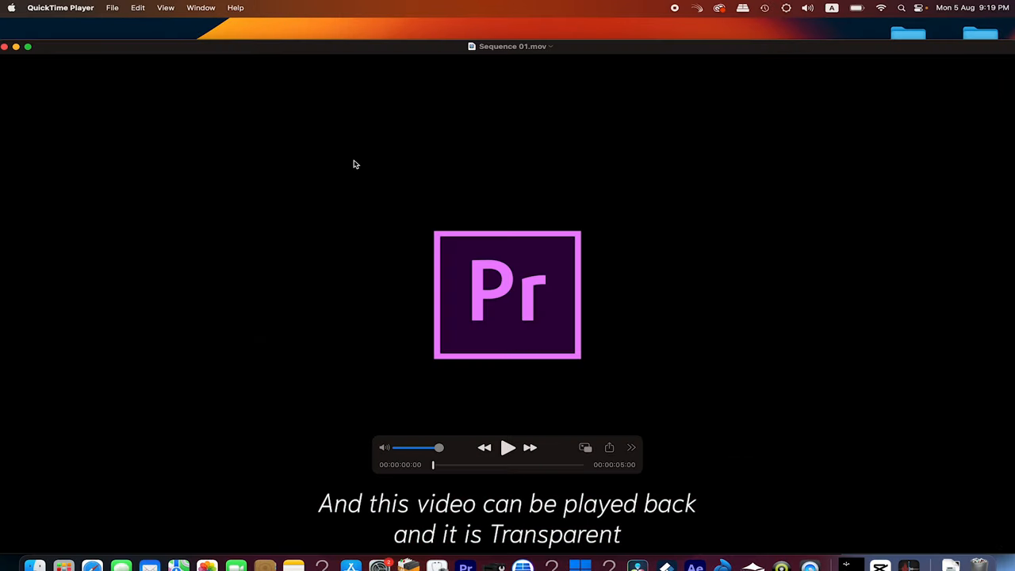
click(508, 447)
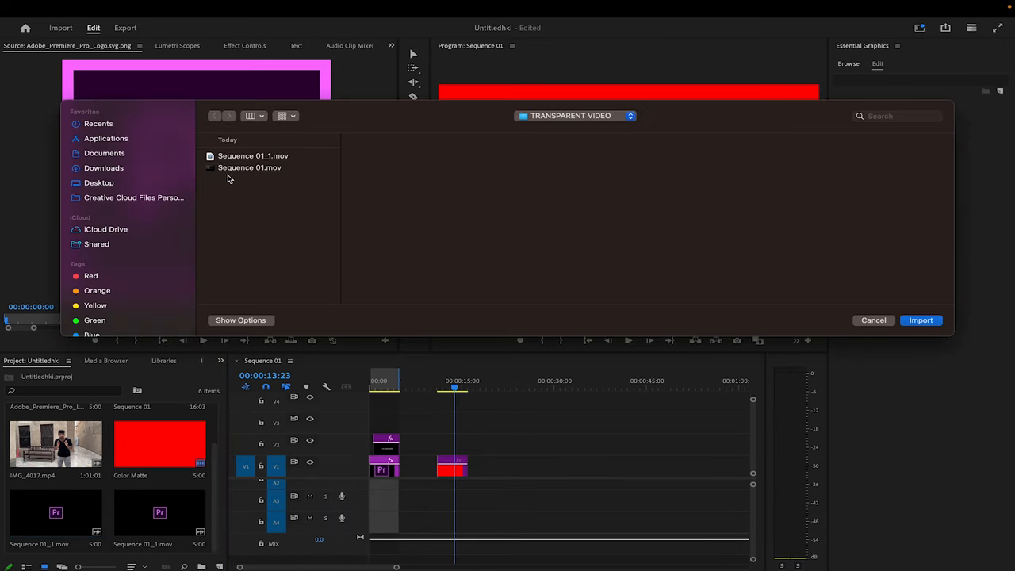
click(920, 321)
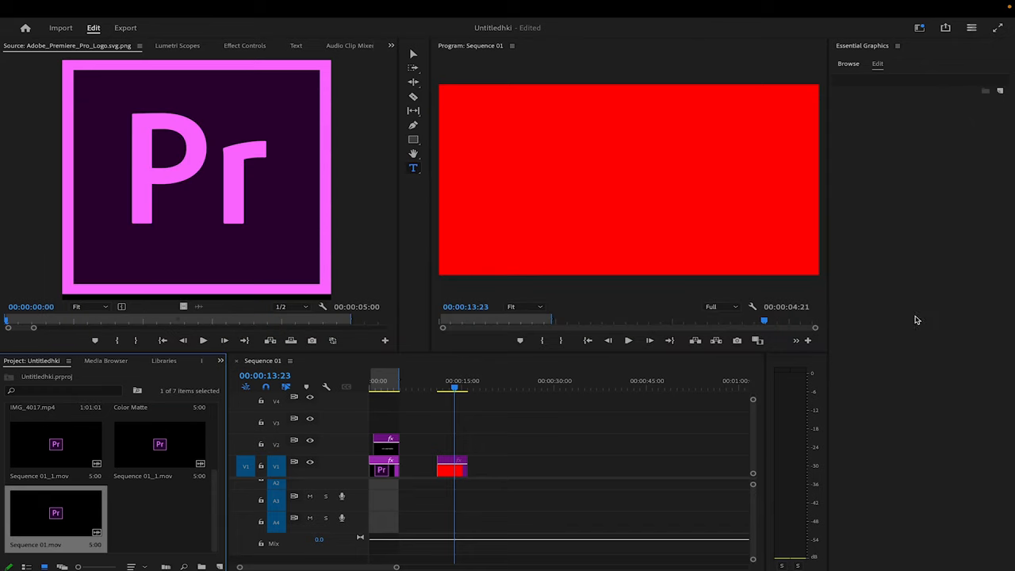